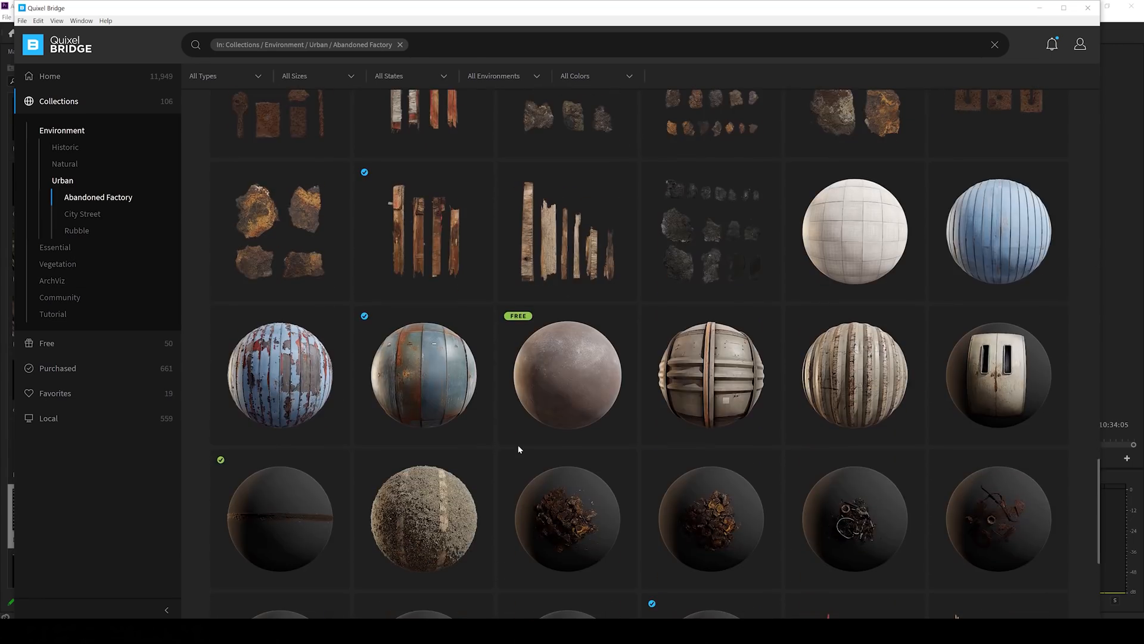
Browse the Hardware category of 3D assets, scrolling through items like the rusty shovel.
click(76, 230)
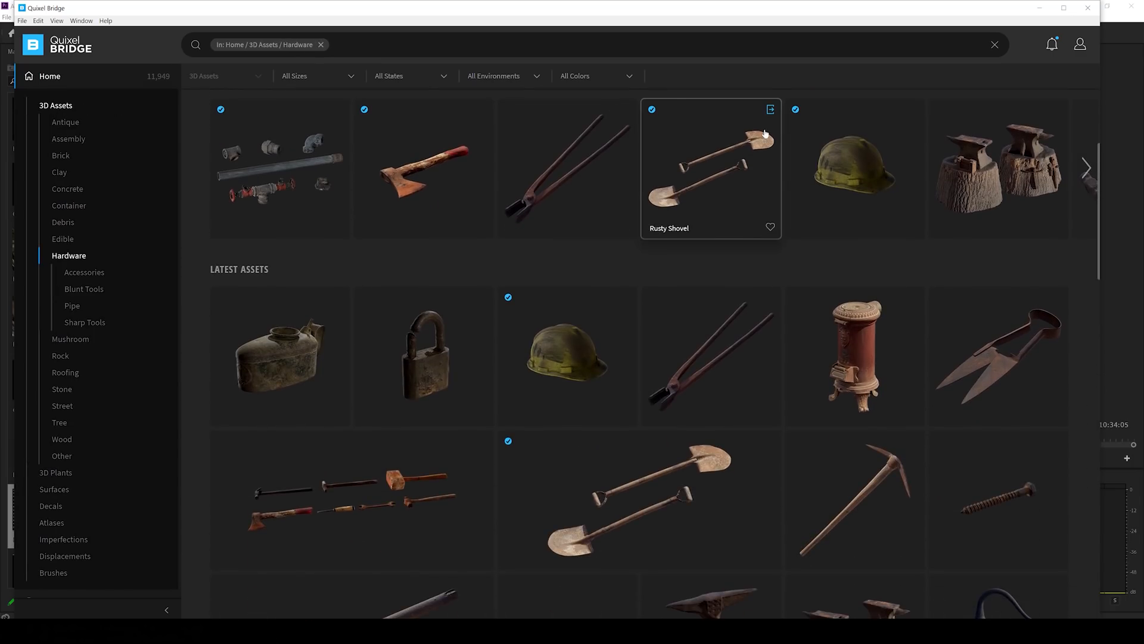
scroll(down, 3)
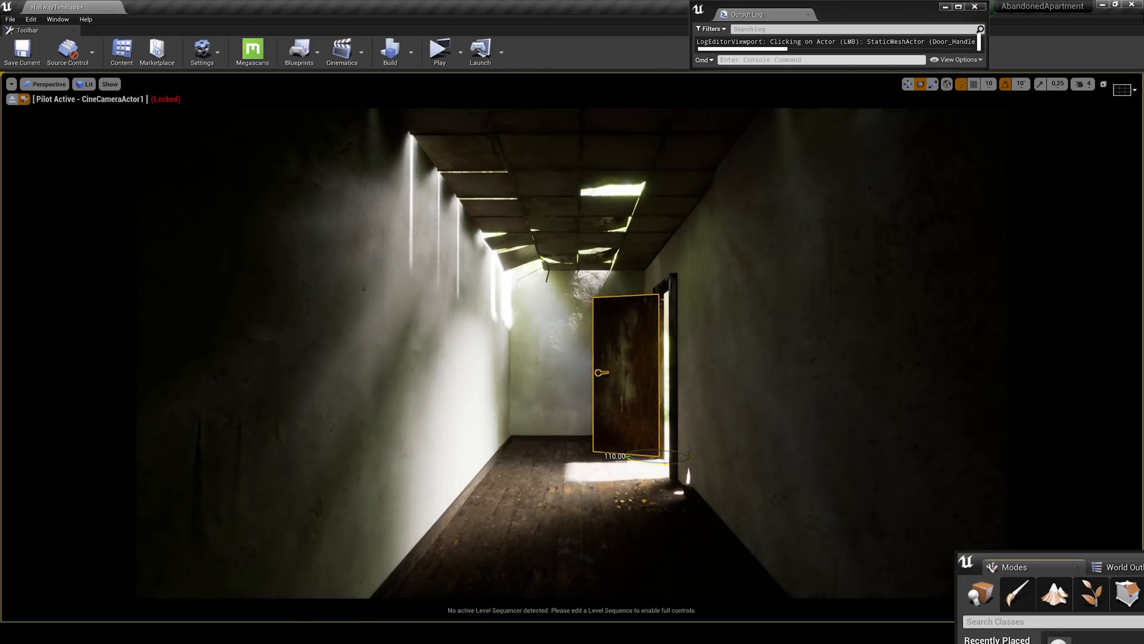
Delete the stray ceiling plate, undo the accidental move, and select the broken ceiling pieces for merging.
click(643, 347)
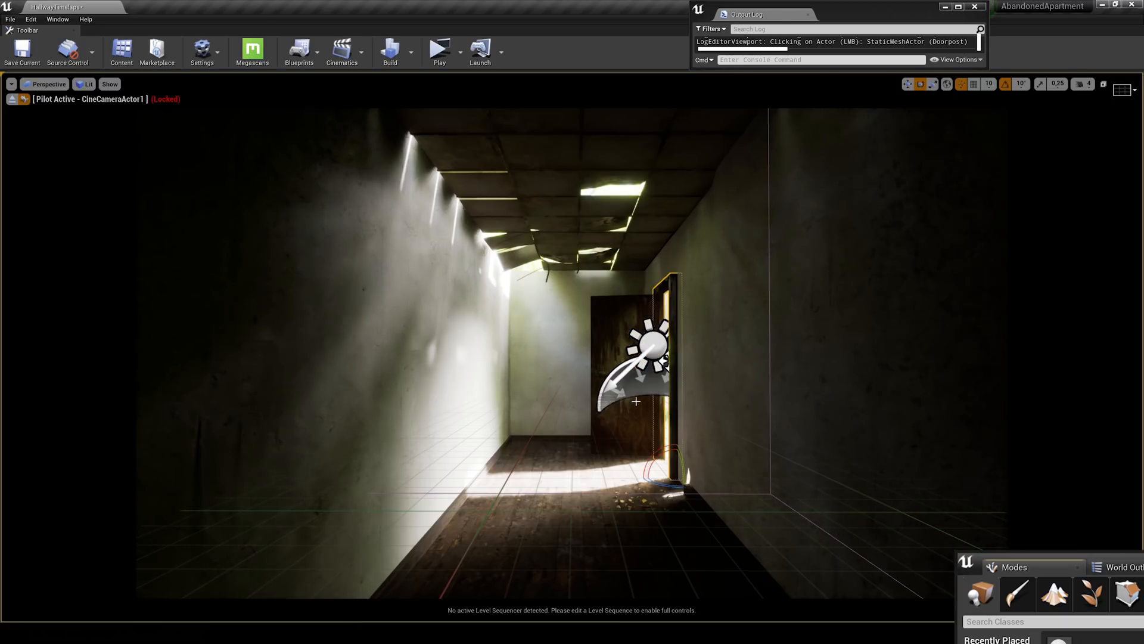
key(Delete)
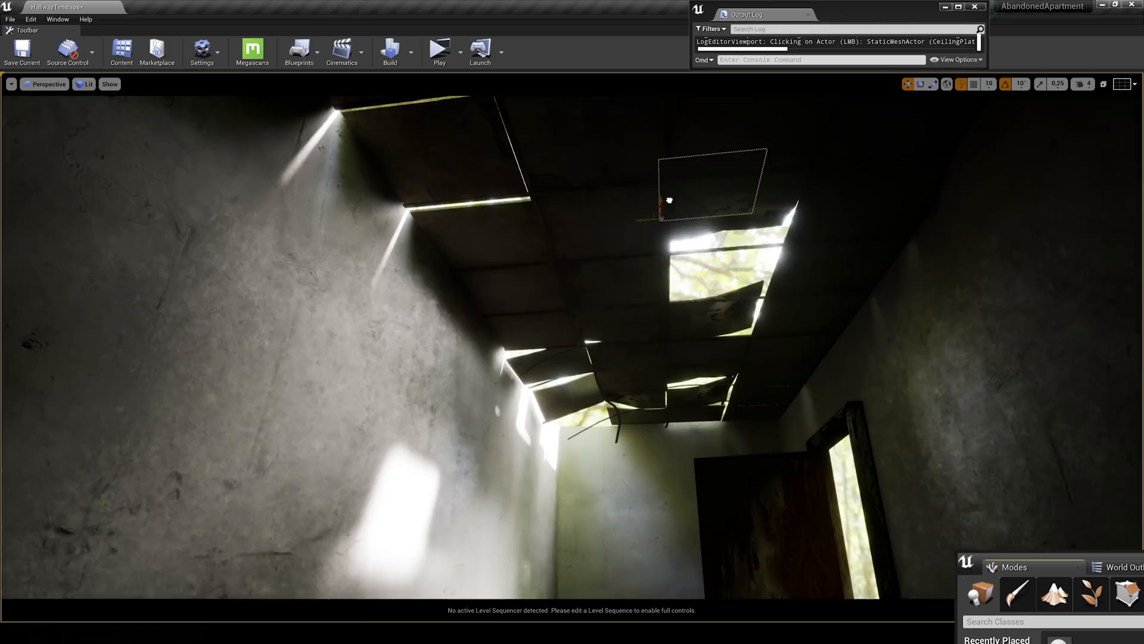
key(Delete)
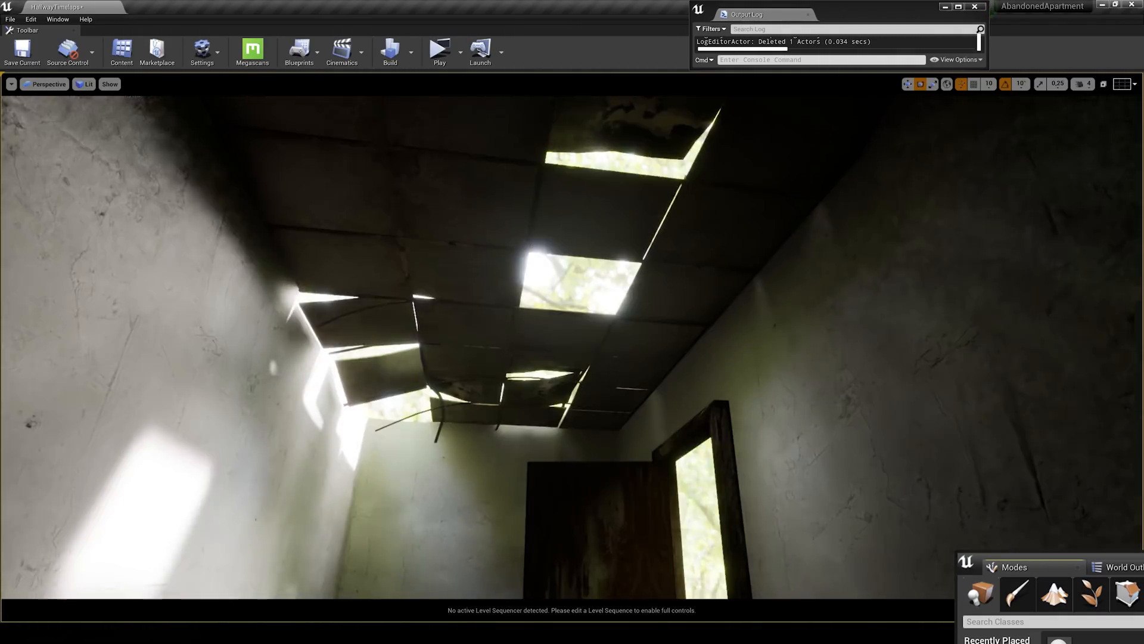
key(ctrl+z)
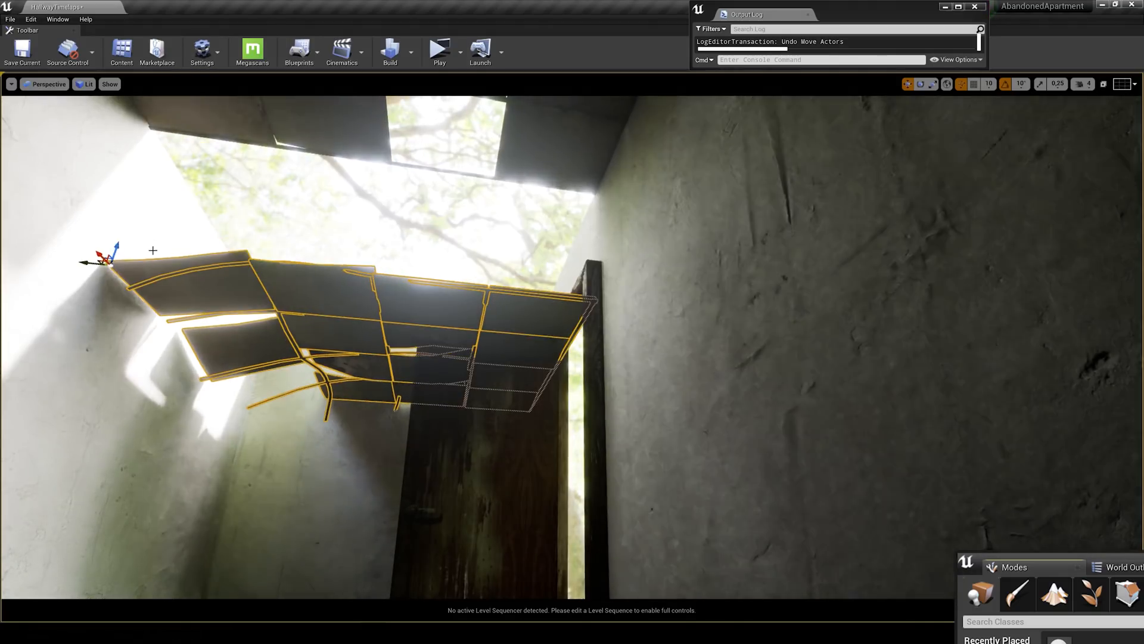
click(57, 19)
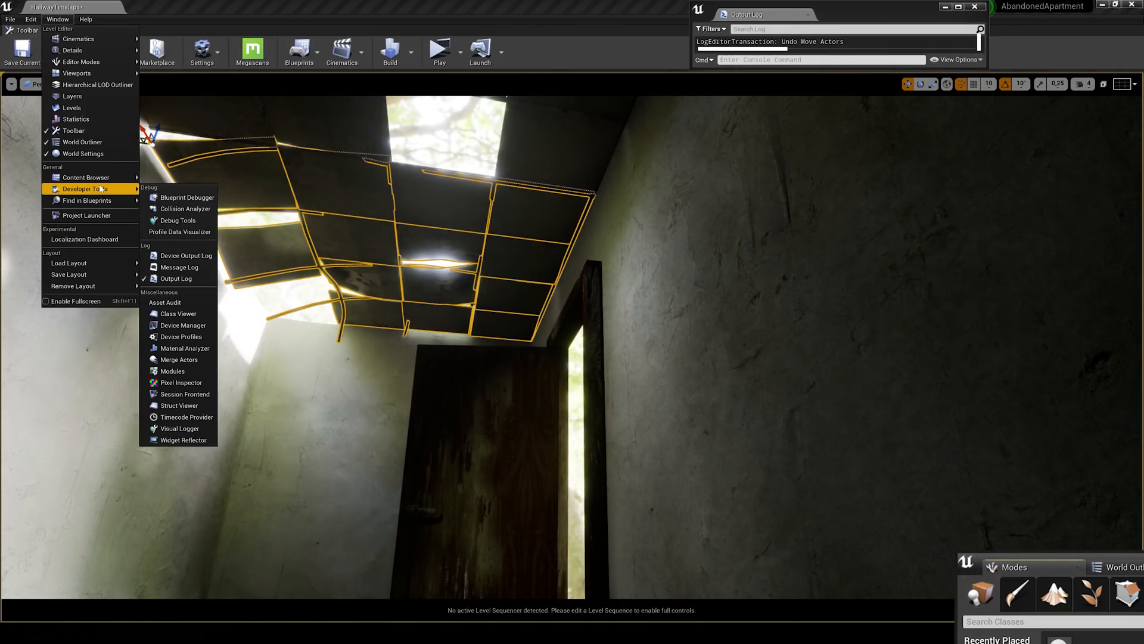
Merge the ceiling plates and frame into one mesh saved as Ceiling in the MergedActors folder.
click(177, 359)
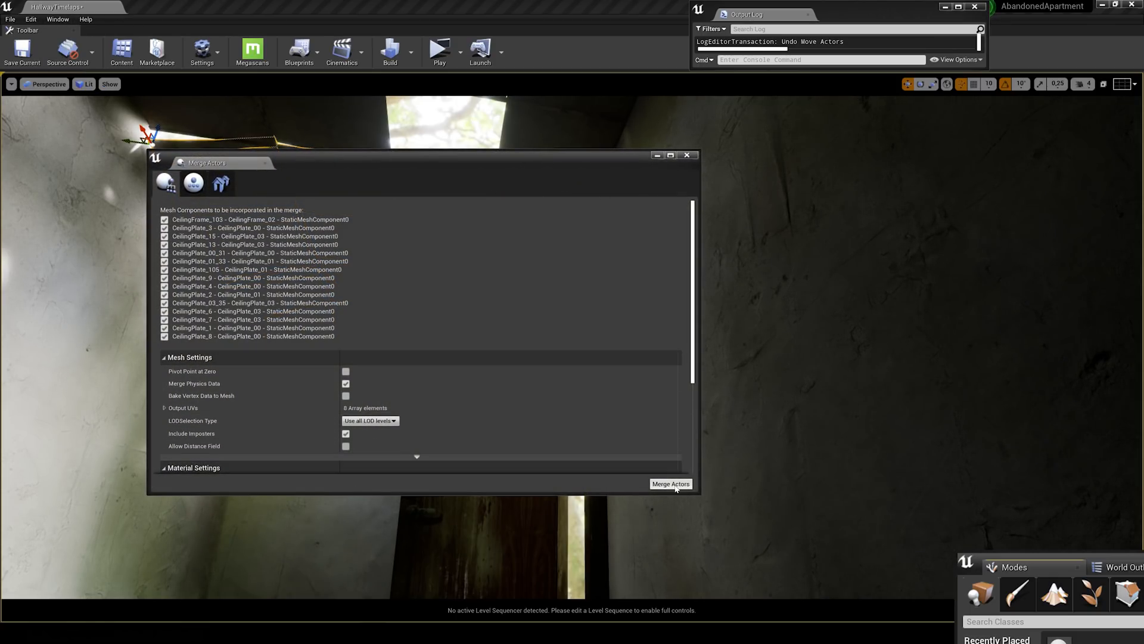
click(668, 484)
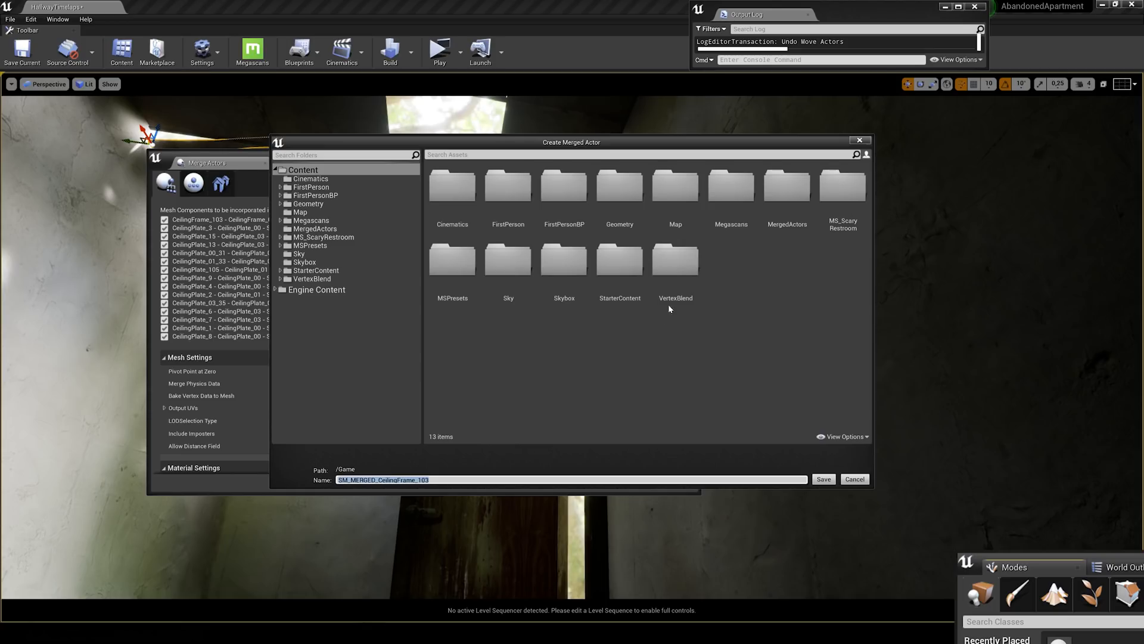
click(786, 186)
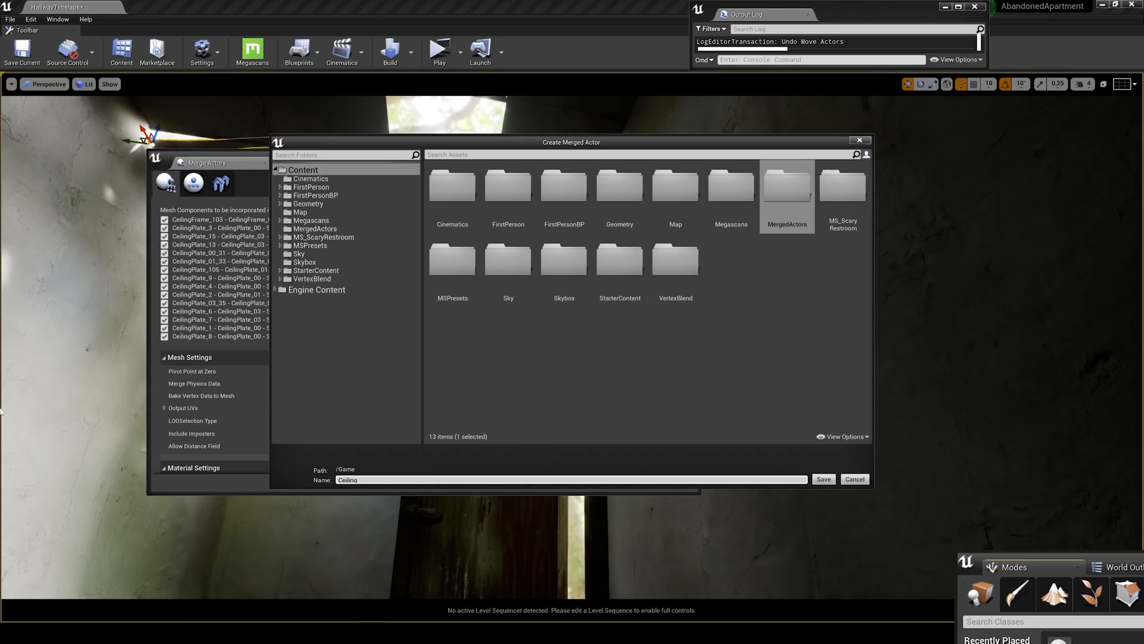
click(822, 479)
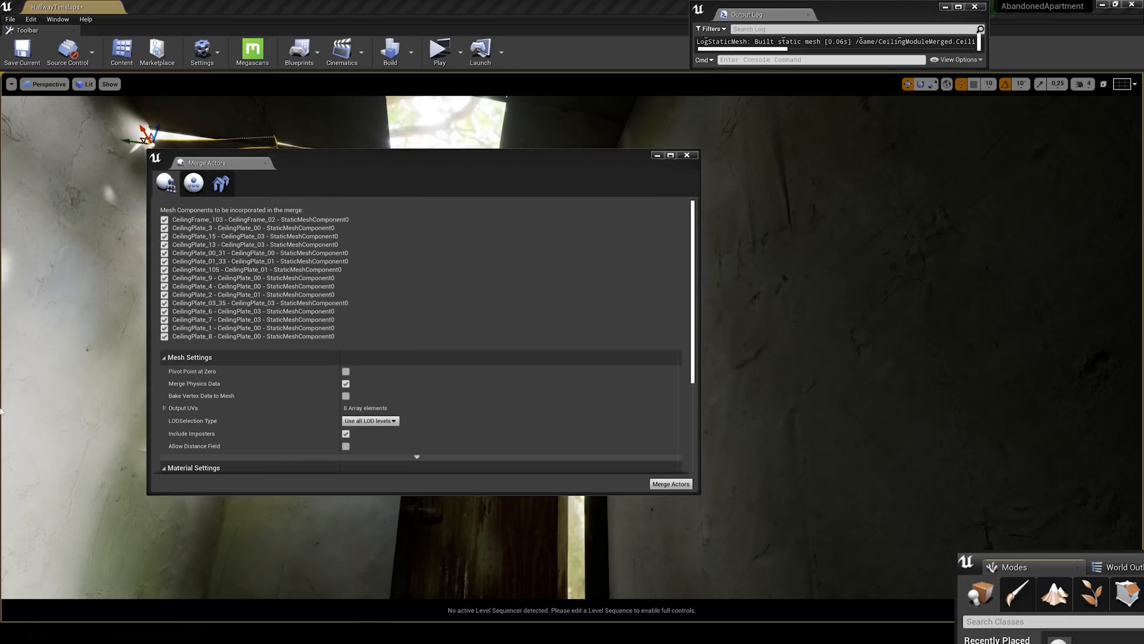
click(668, 483)
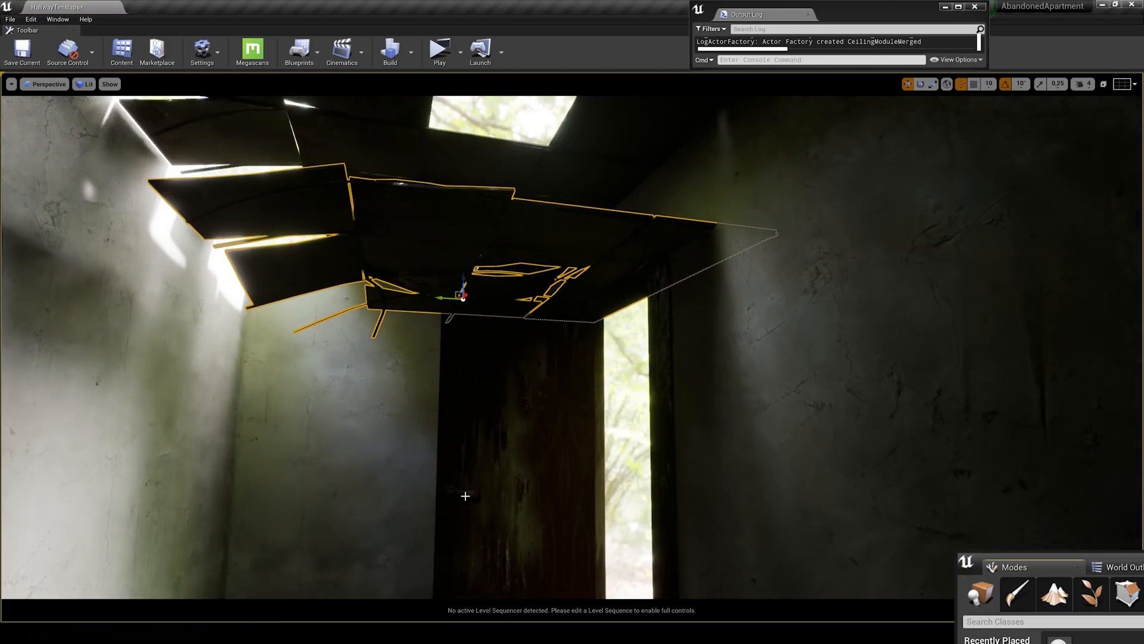
click(516, 317)
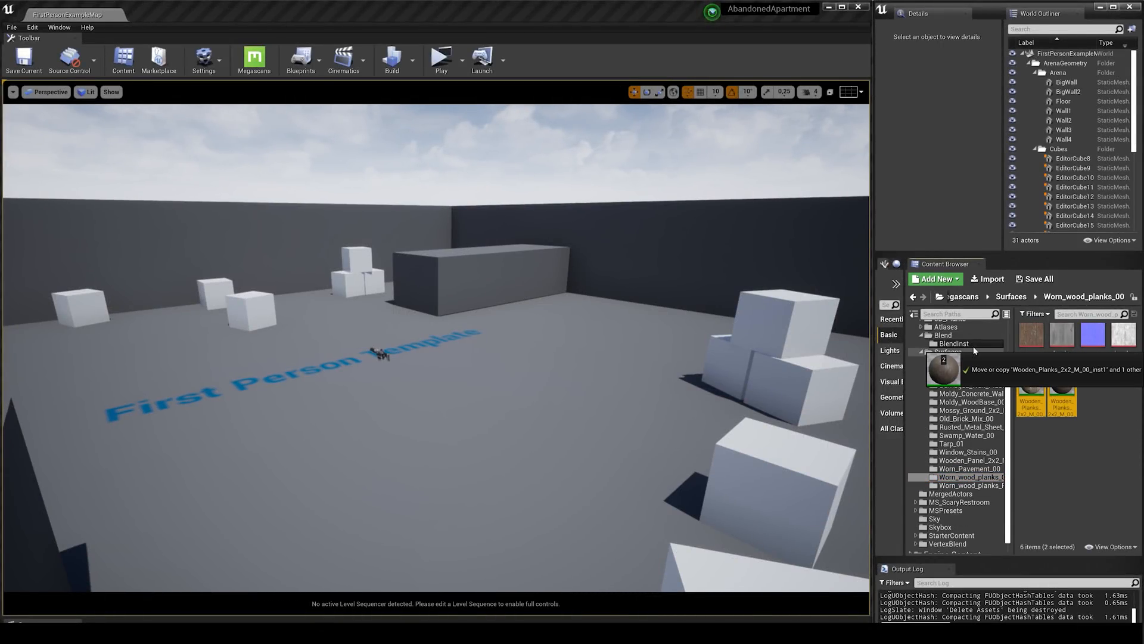
Move the worn wood planks and wooden panel materials into the Blend folder for the SurfaceBlend instance.
click(967, 460)
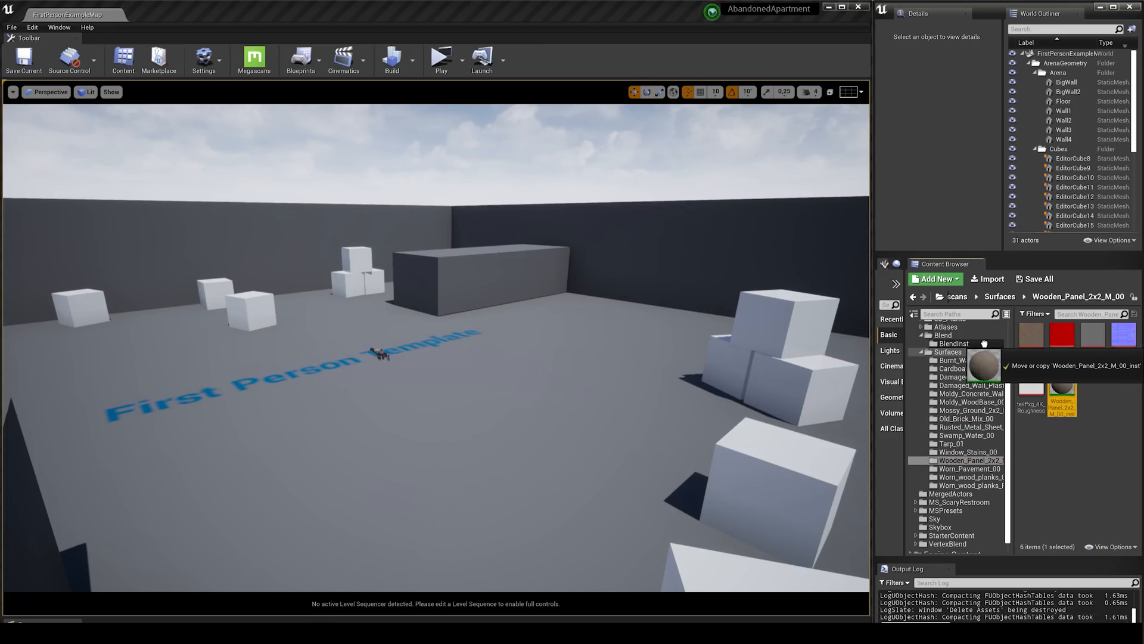
click(254, 59)
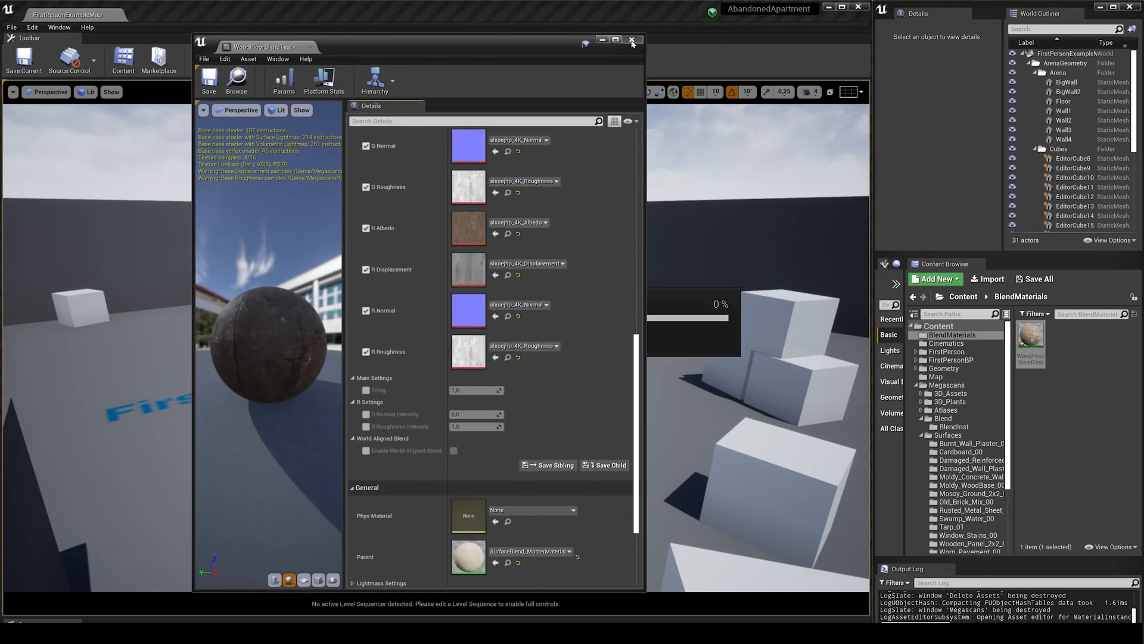
click(631, 40)
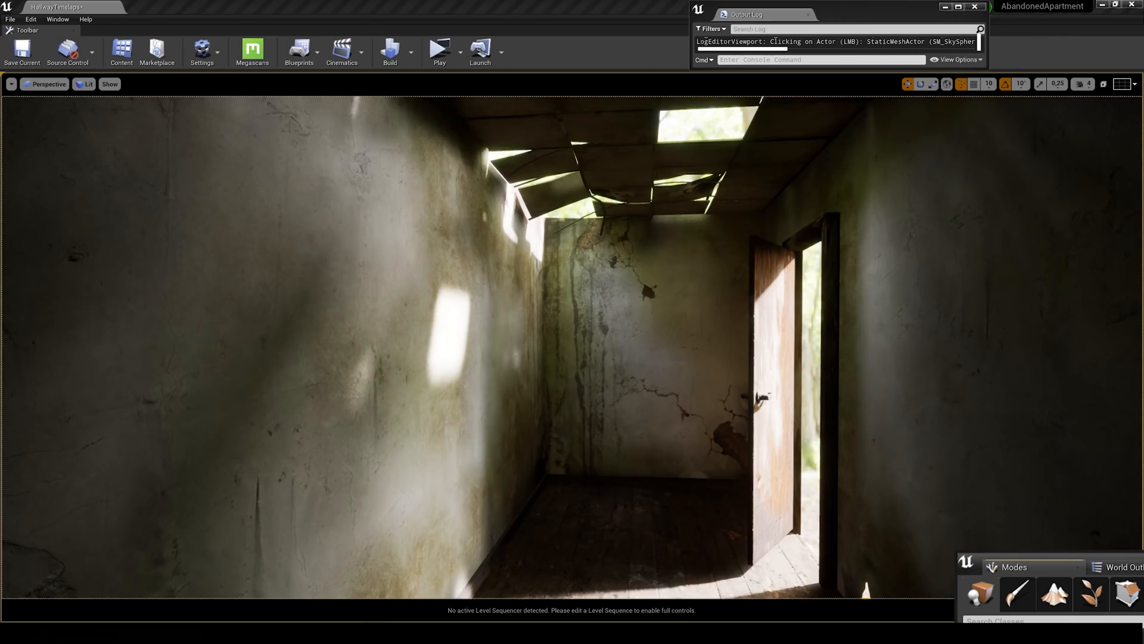
click(660, 332)
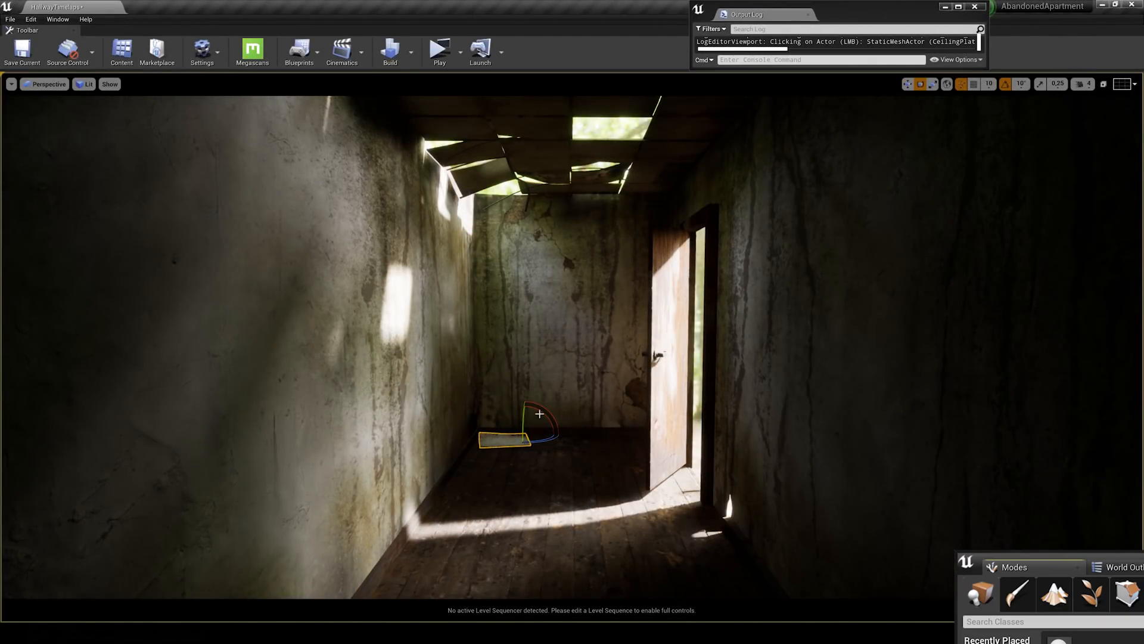
Place and rotate rubble pieces and a cylindrical container on the hallway floor, adjusting rotation snapping.
click(22, 52)
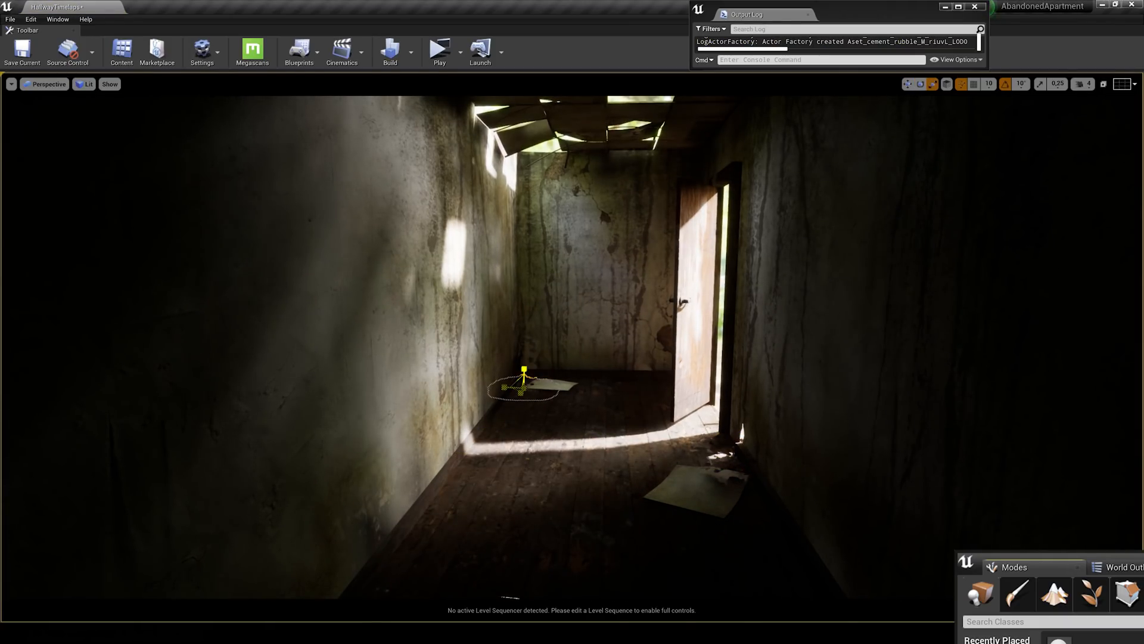
click(525, 382)
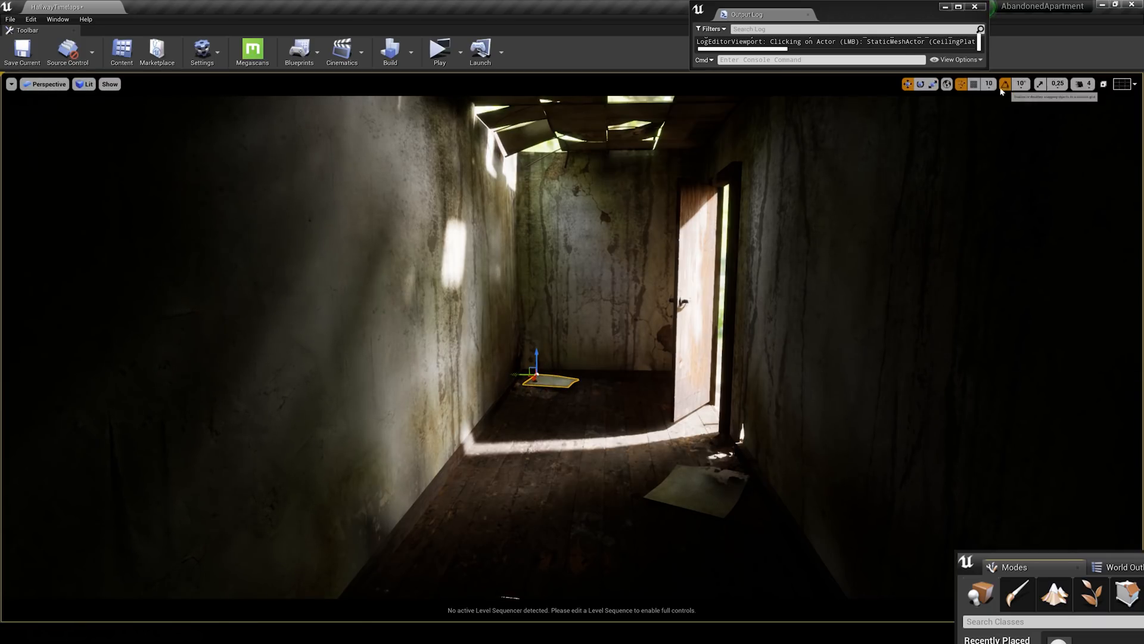
click(920, 83)
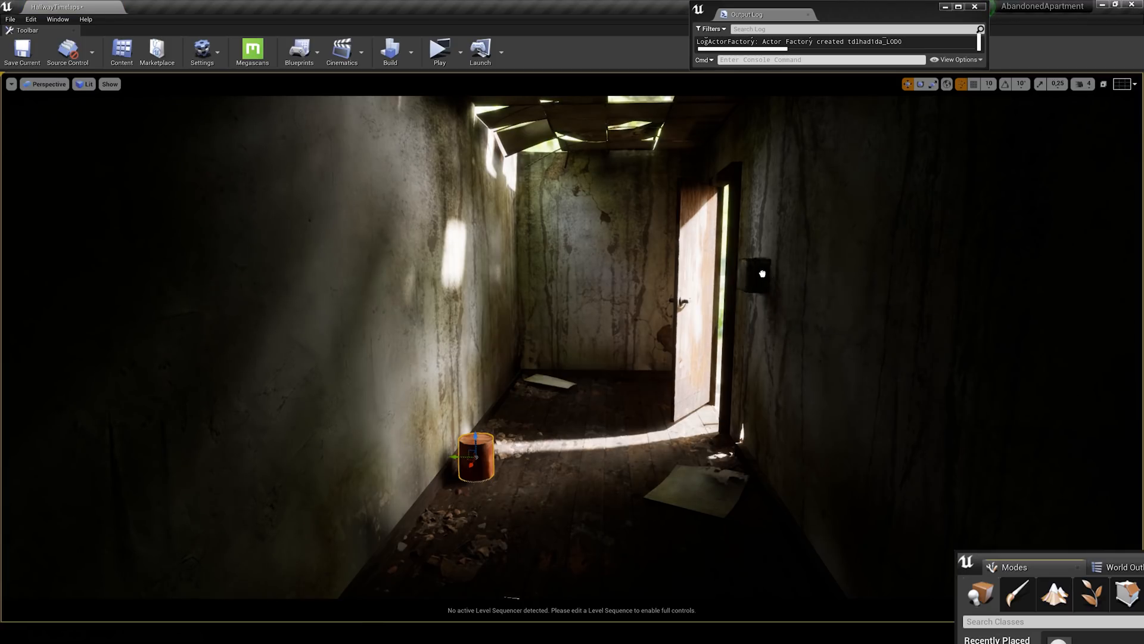
click(762, 273)
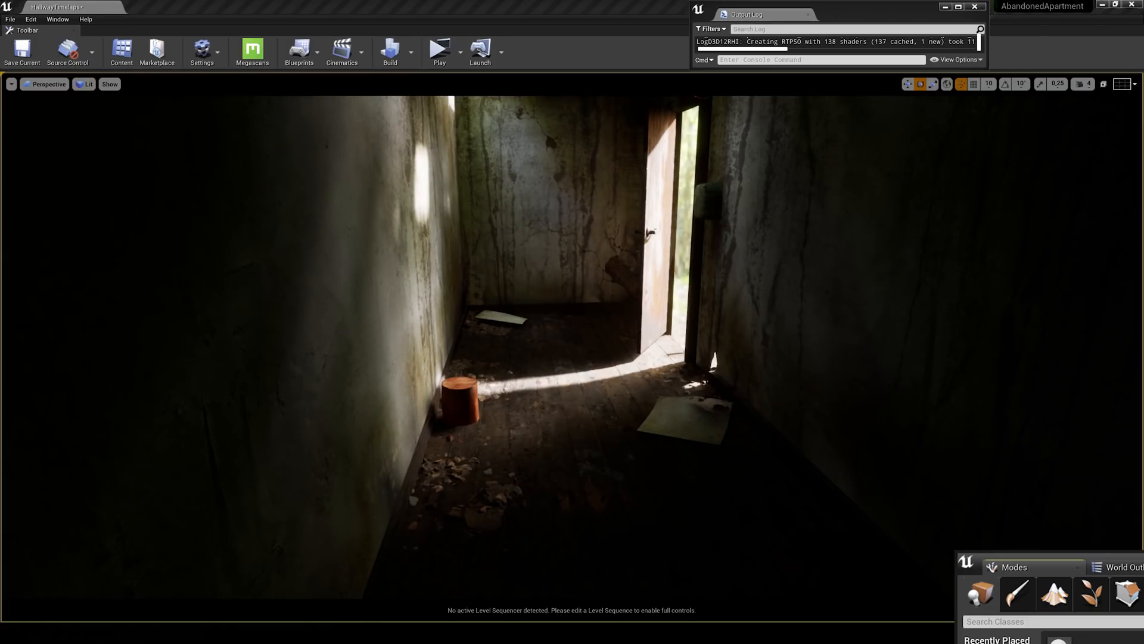
click(726, 354)
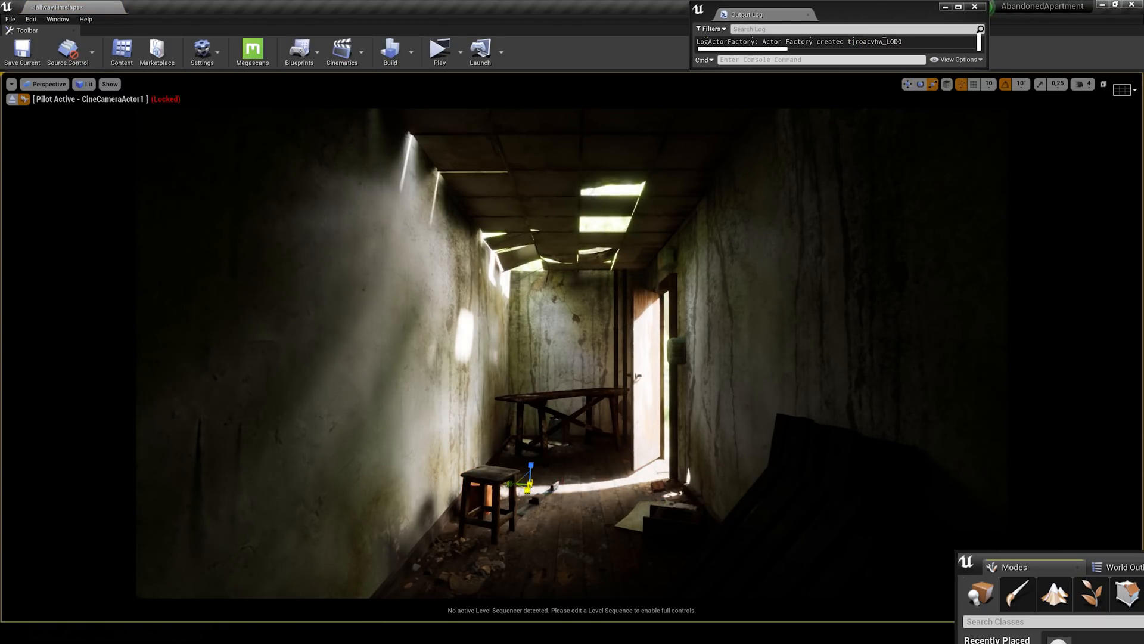
Position extra debris pieces near the door and in the hallway centre.
key(ctrl+z)
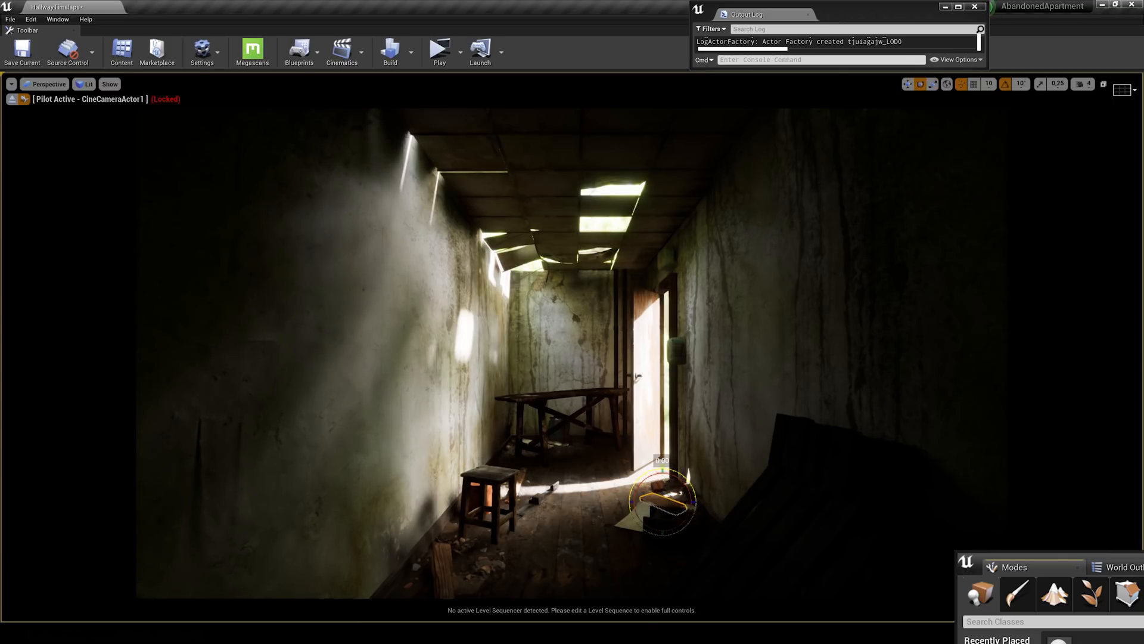
click(560, 416)
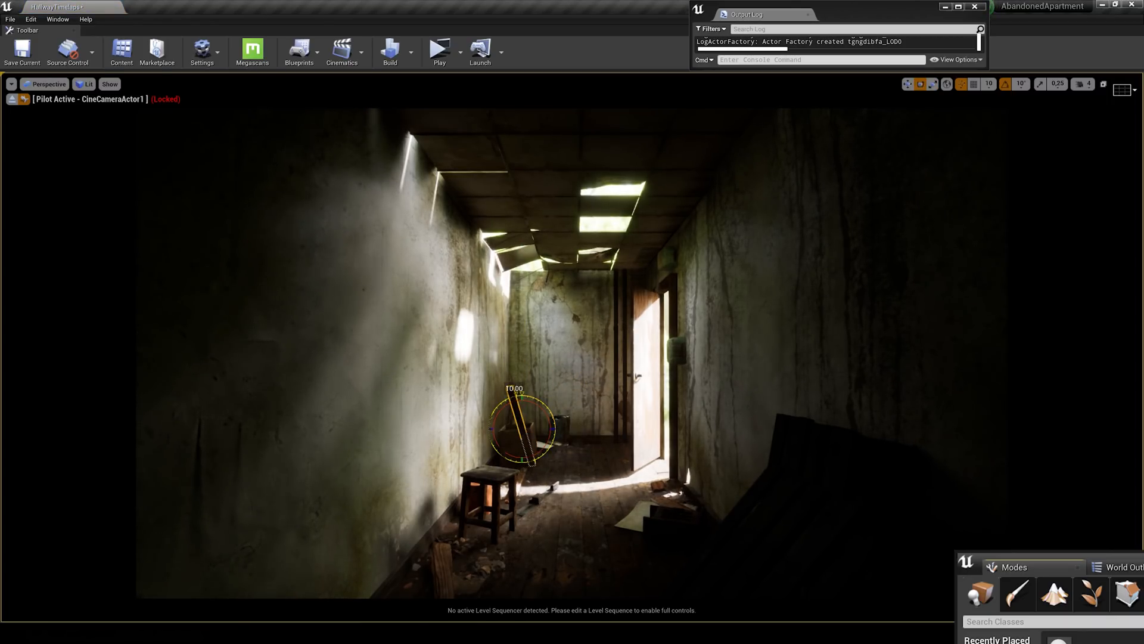
click(516, 444)
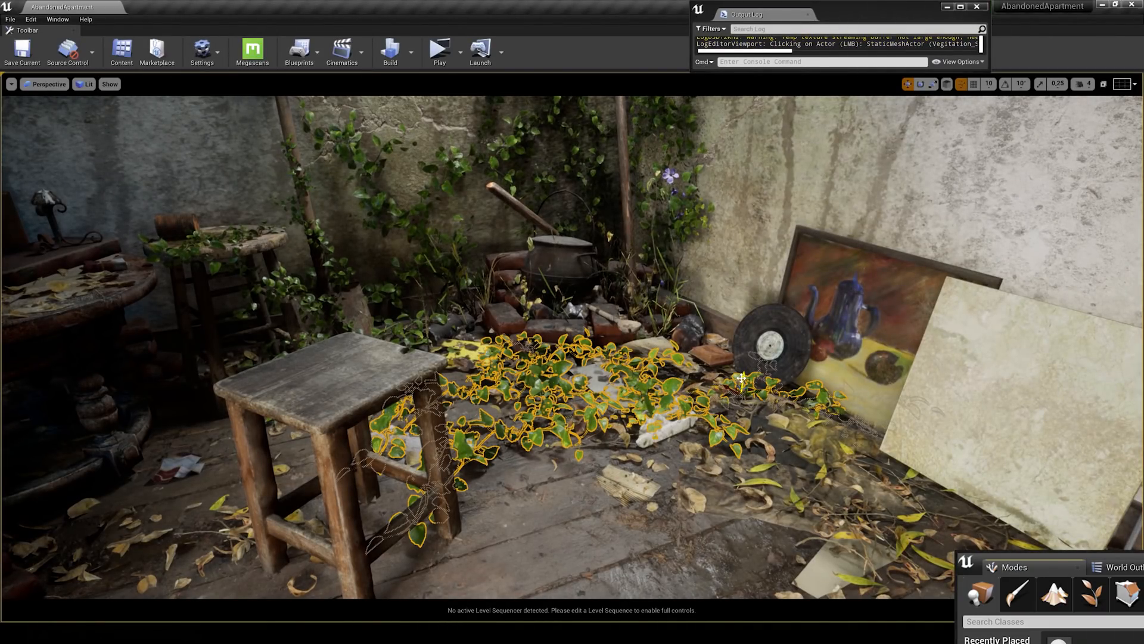
Hide the floor ivy and the scattered small leaves actor to expose the leaves underneath.
key(ctrl+z)
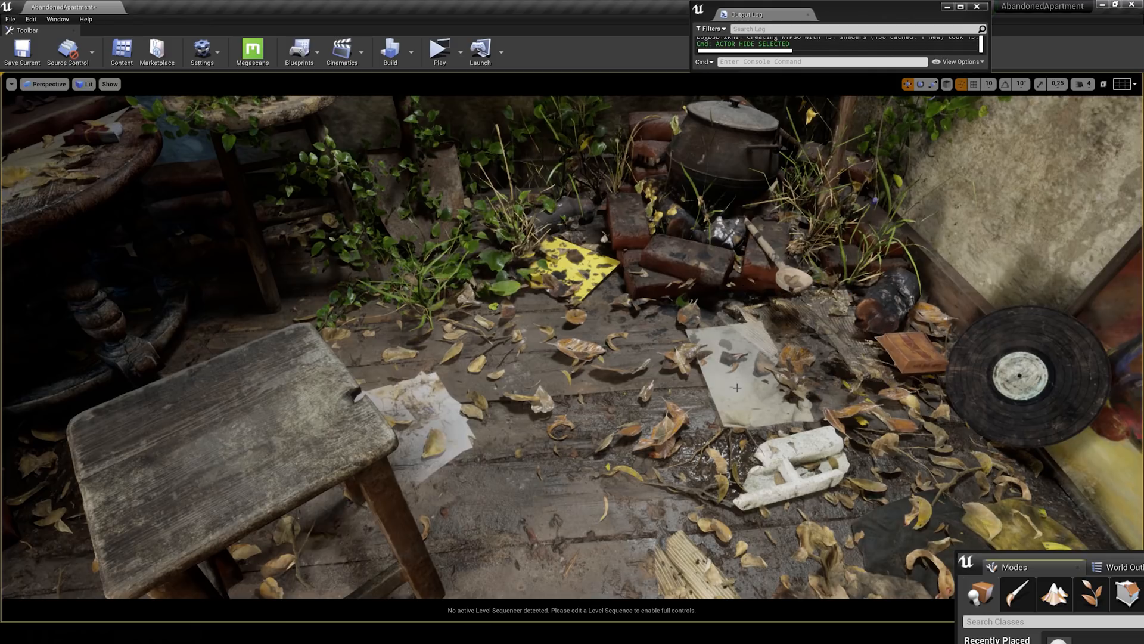
click(736, 386)
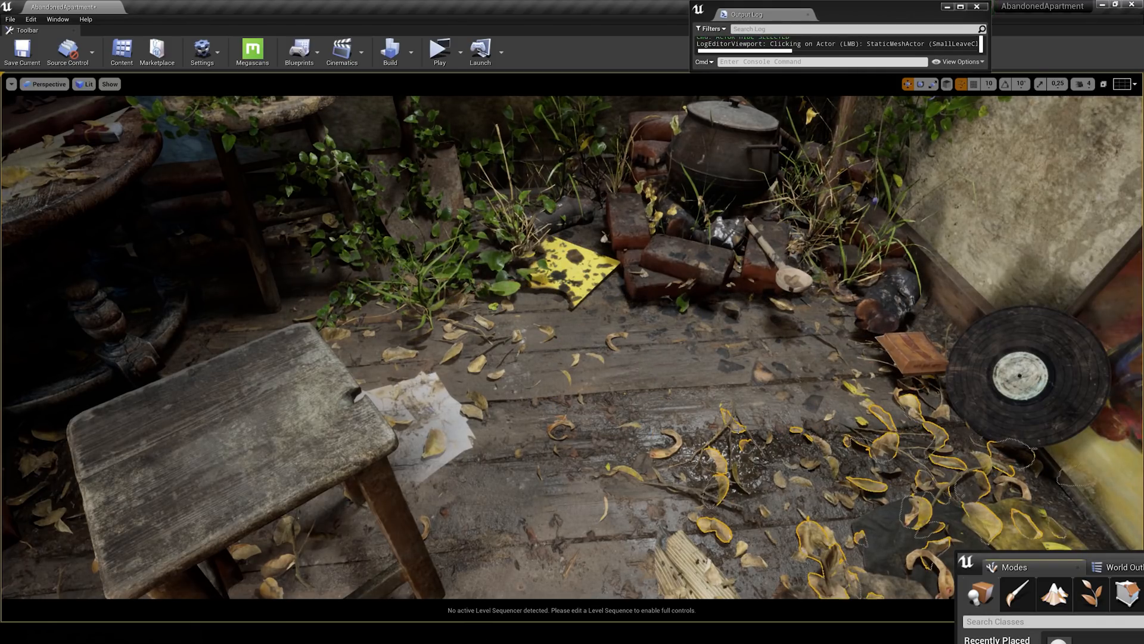
key(h)
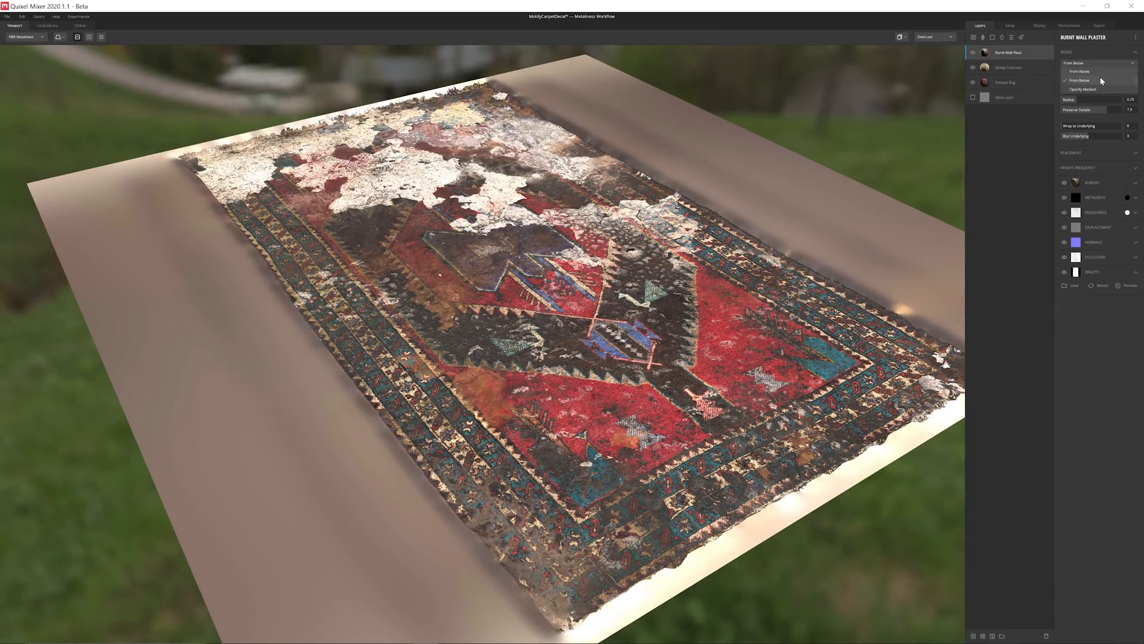
Set the Burnt Wall Plaster blend direction and toggle layer visibility in the CoffeeTable mix.
click(1079, 71)
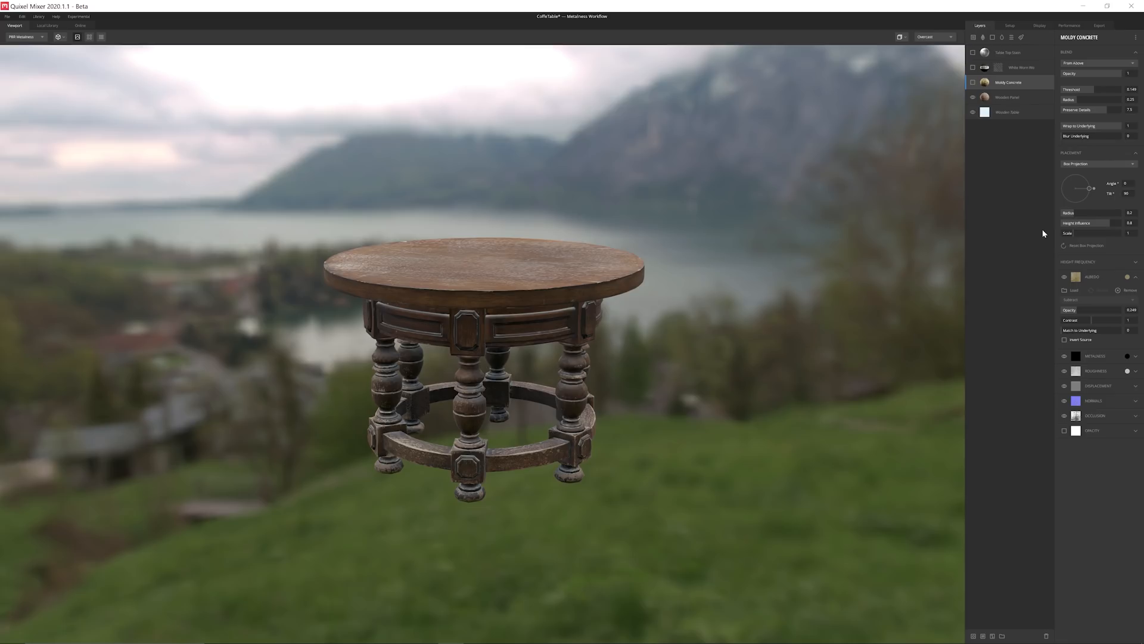
click(972, 67)
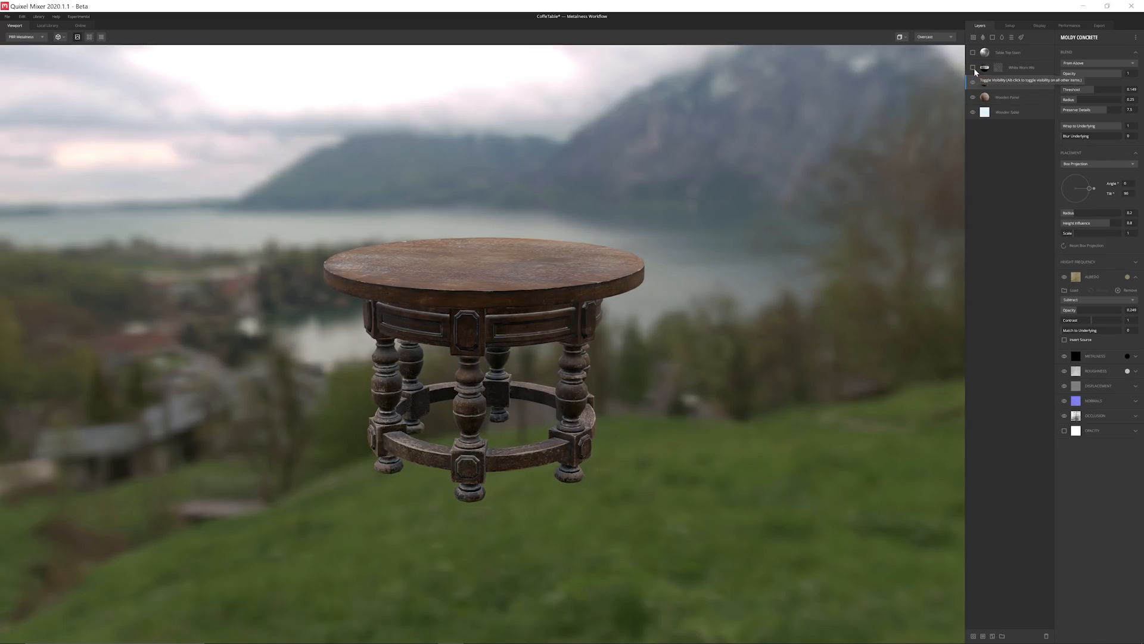
click(972, 67)
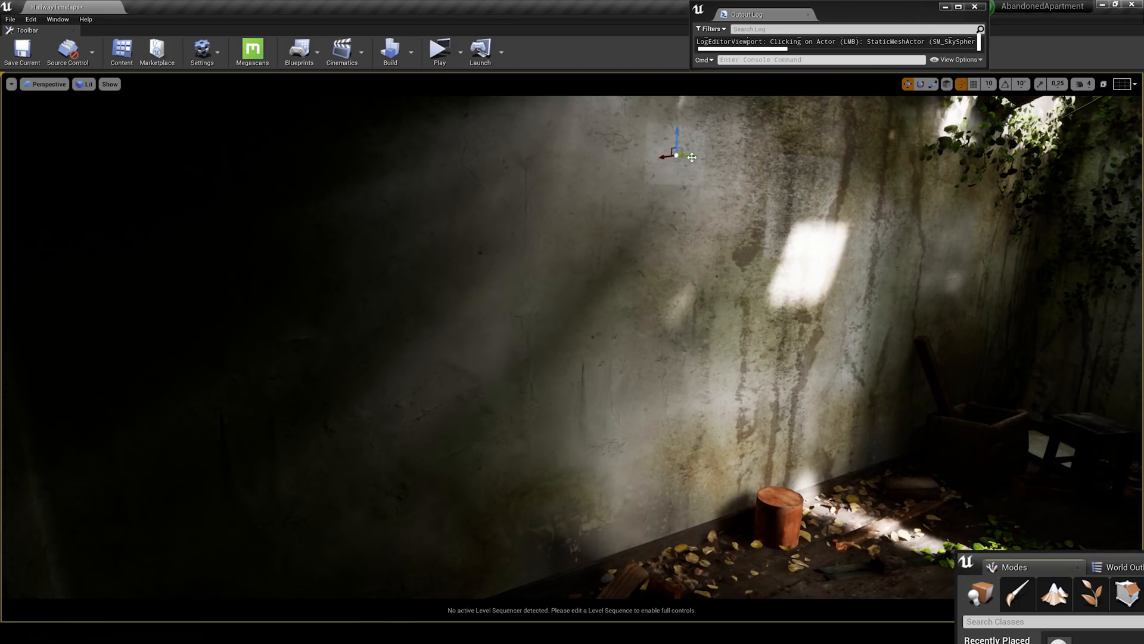
Select a decal actor on the stained hallway wall to reveal its icon and bounds.
click(660, 154)
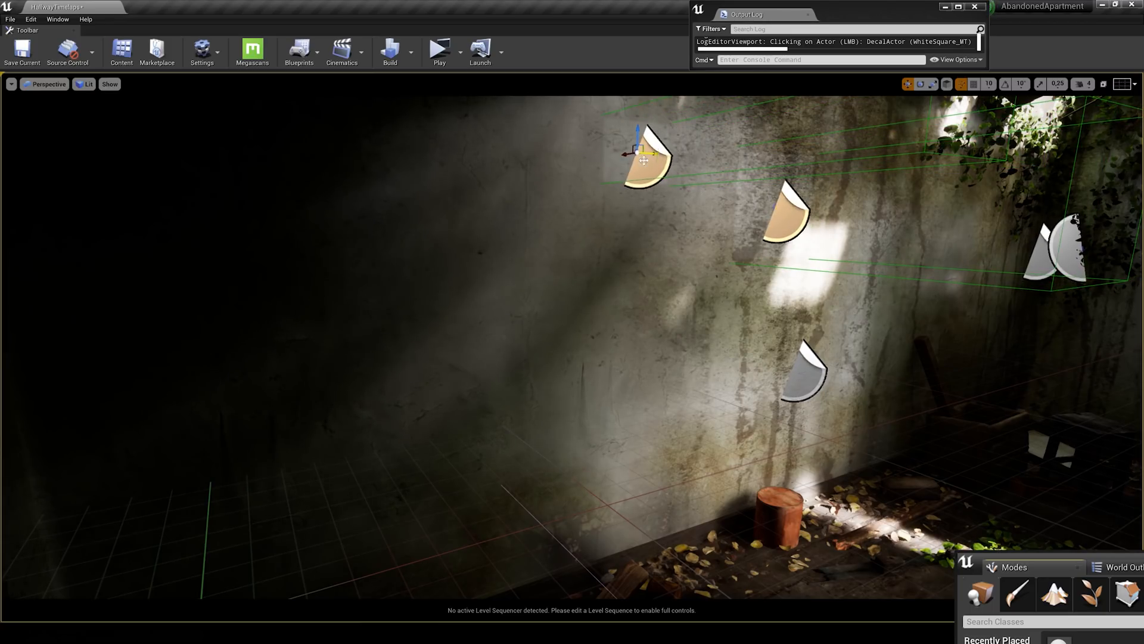